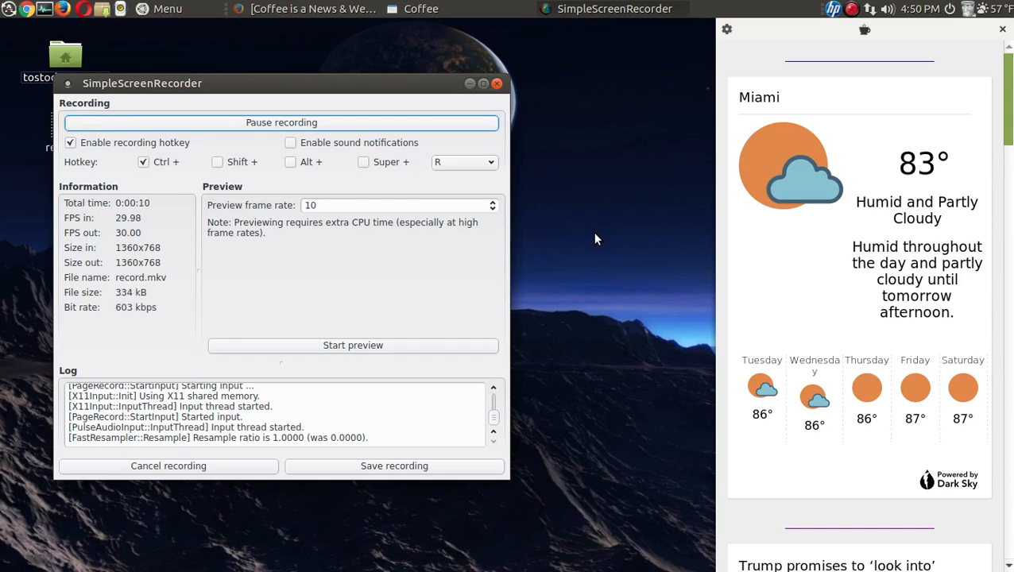
{"action": "mouse_move", "coordinate": [843, 188]}
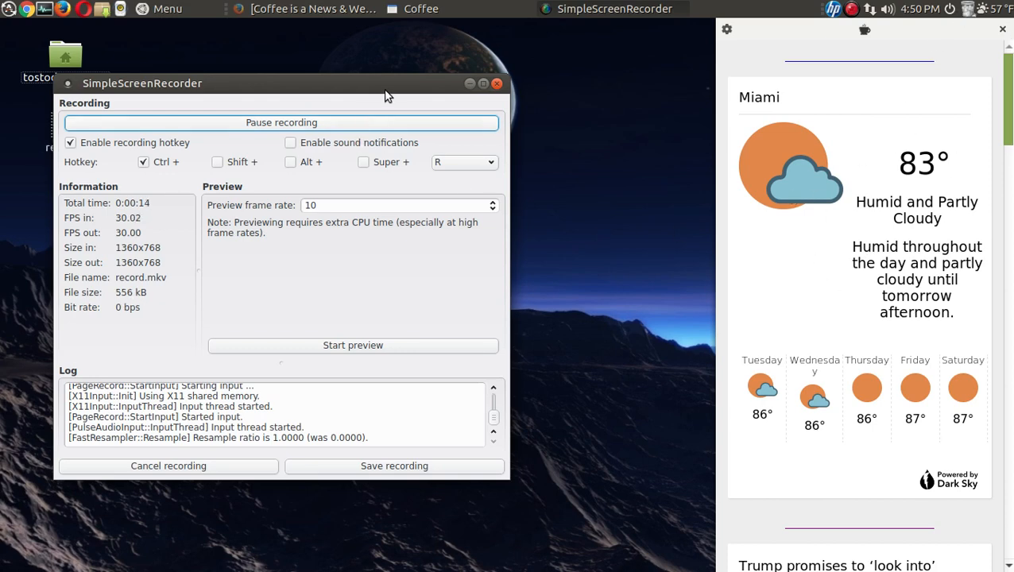
Review the location and news source settings, then dismiss the settings window
{"action": "left_click_drag", "start_coordinate": [388, 83], "coordinate": [366, 92]}
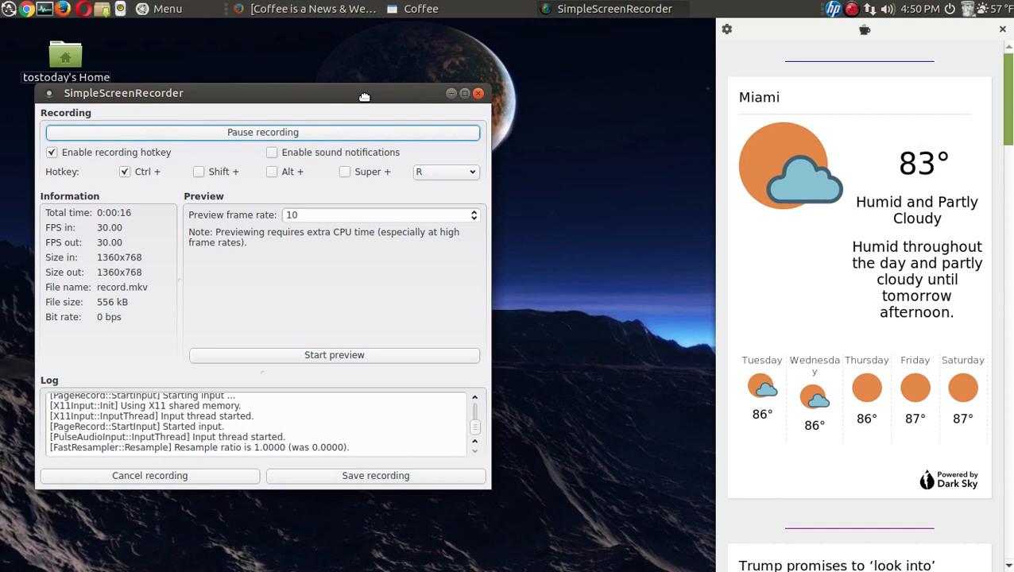
{"action": "mouse_move", "coordinate": [898, 178]}
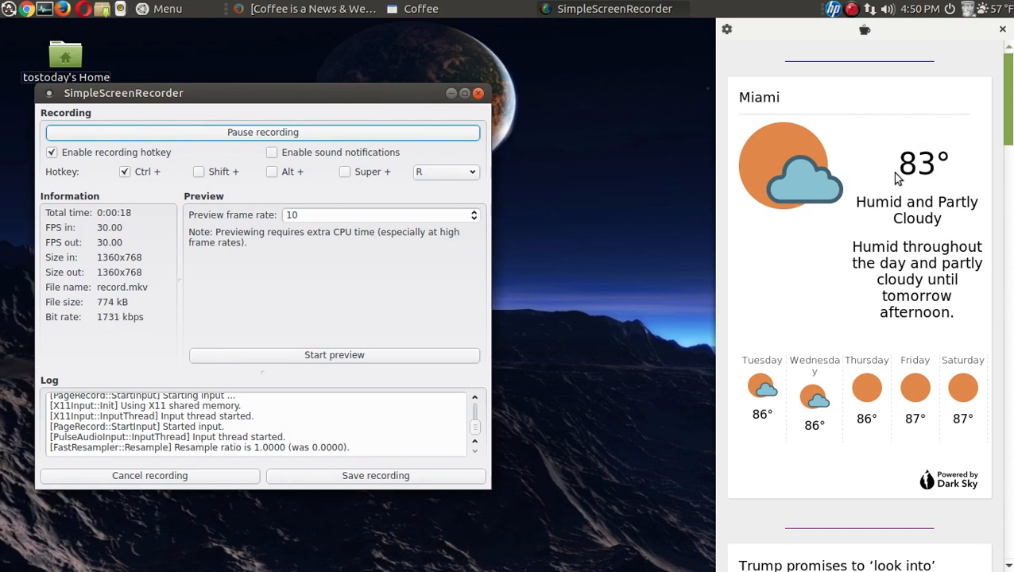
{"action": "mouse_move", "coordinate": [741, 73]}
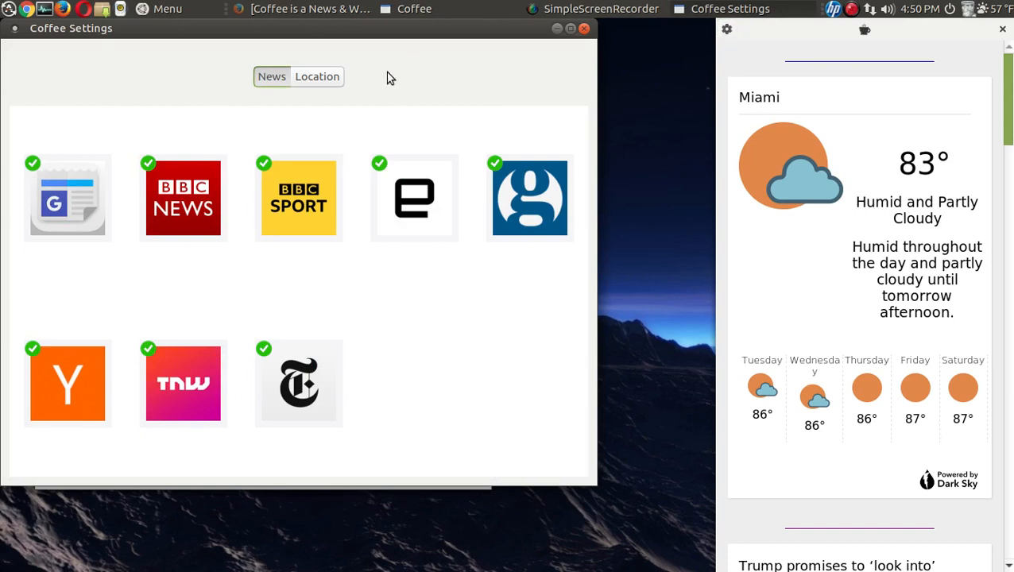
{"action": "left_click", "coordinate": [316, 77]}
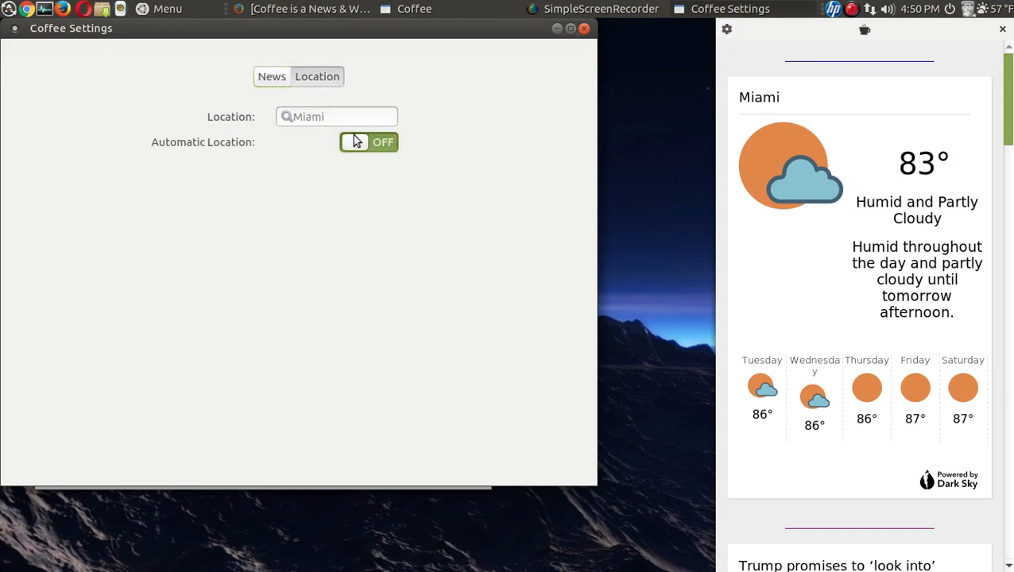
{"action": "left_click", "coordinate": [272, 76]}
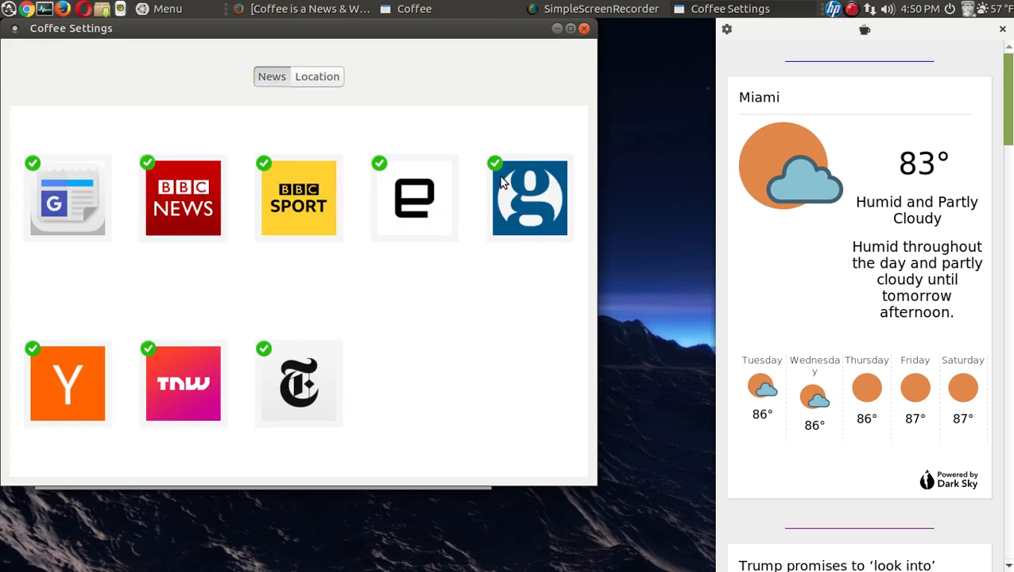
{"action": "mouse_move", "coordinate": [167, 341]}
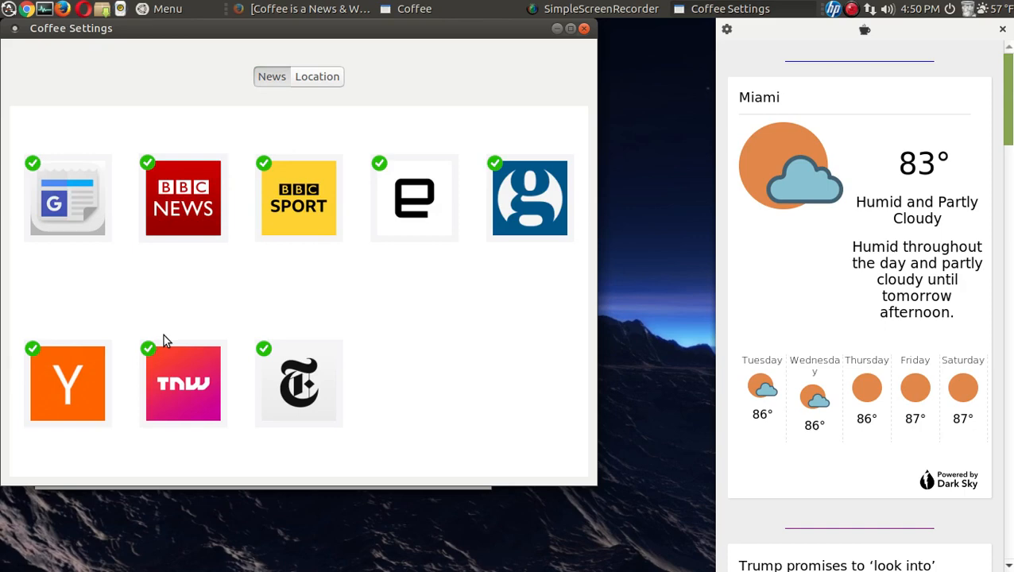
{"action": "left_click", "coordinate": [585, 28]}
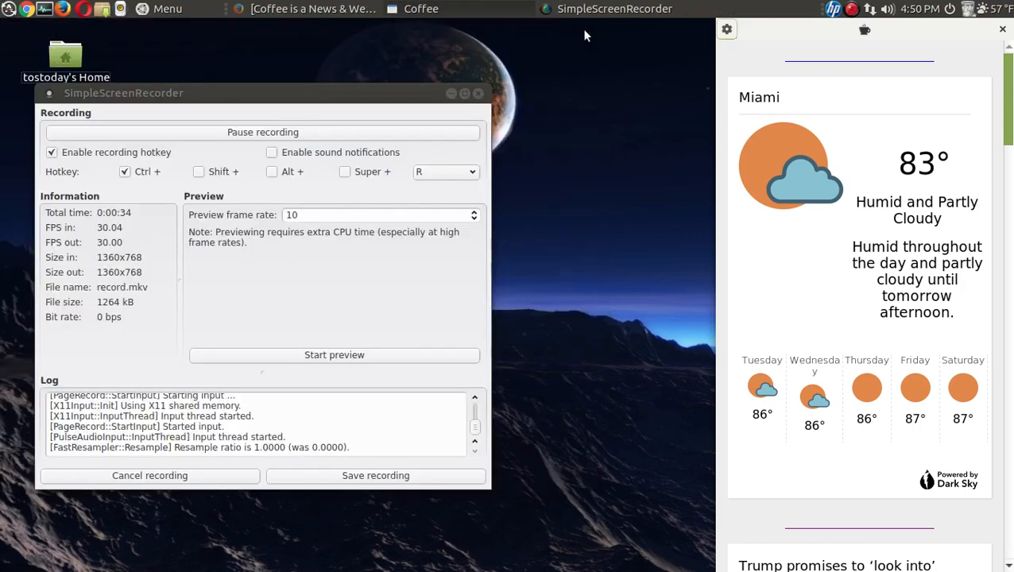
Open the Amazon Fire HD 10 review (2017) headline in the browser, skim it, and close it
{"action": "scroll", "scroll_direction": "down", "scroll_amount": 3}
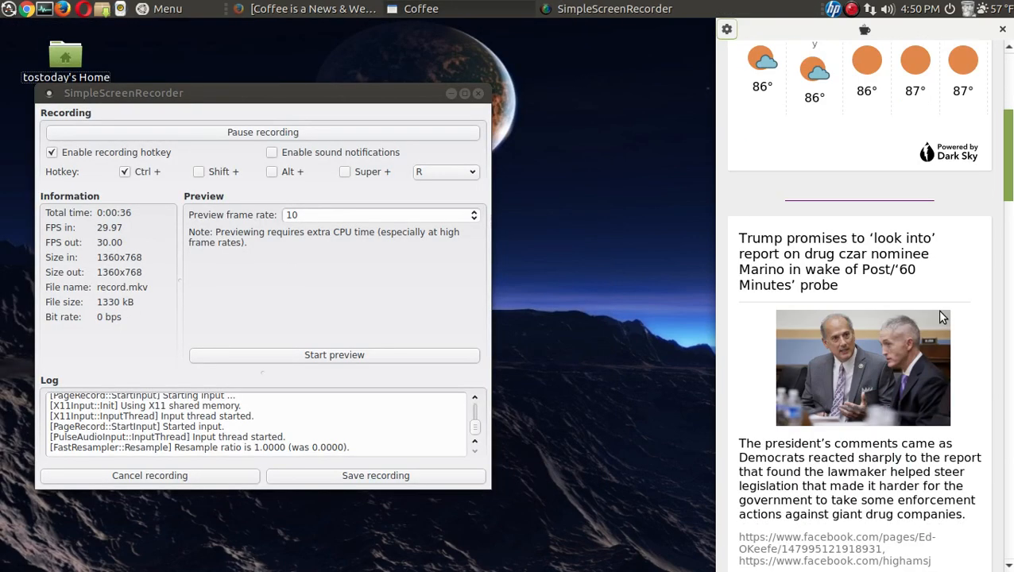
{"action": "scroll", "scroll_direction": "down", "scroll_amount": 3}
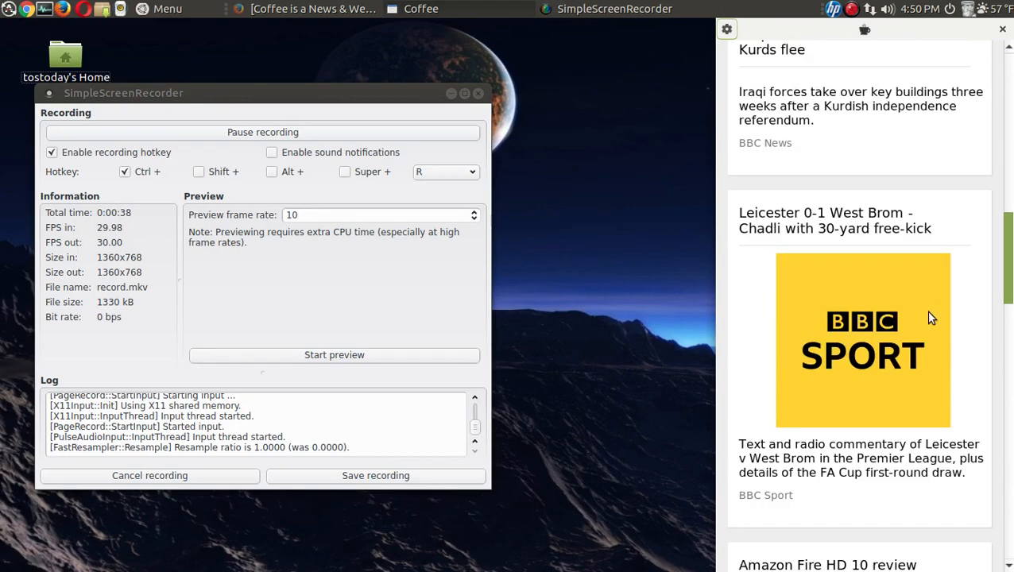
{"action": "scroll", "scroll_direction": "down", "scroll_amount": 3}
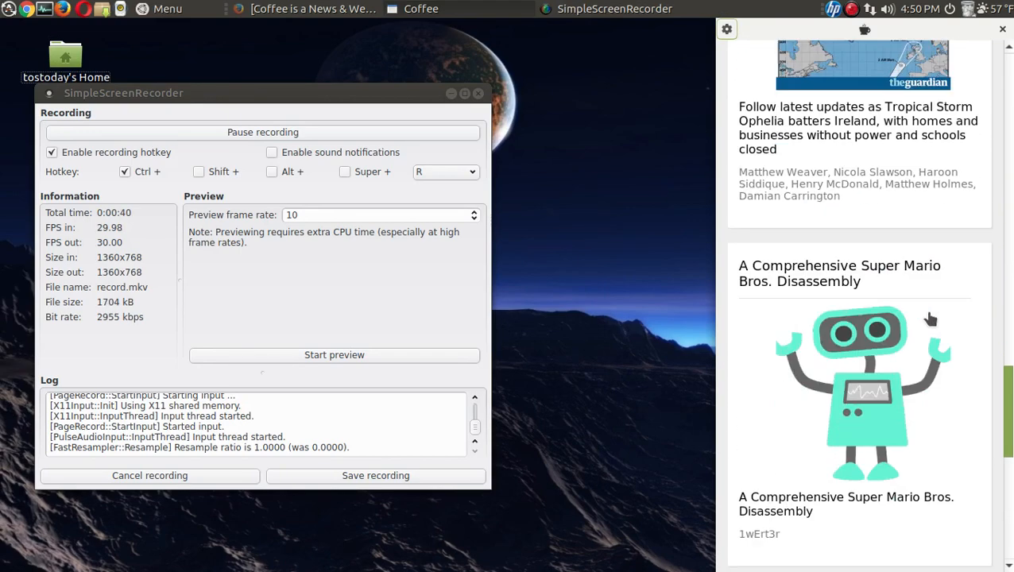
{"action": "scroll", "scroll_direction": "down", "scroll_amount": 3}
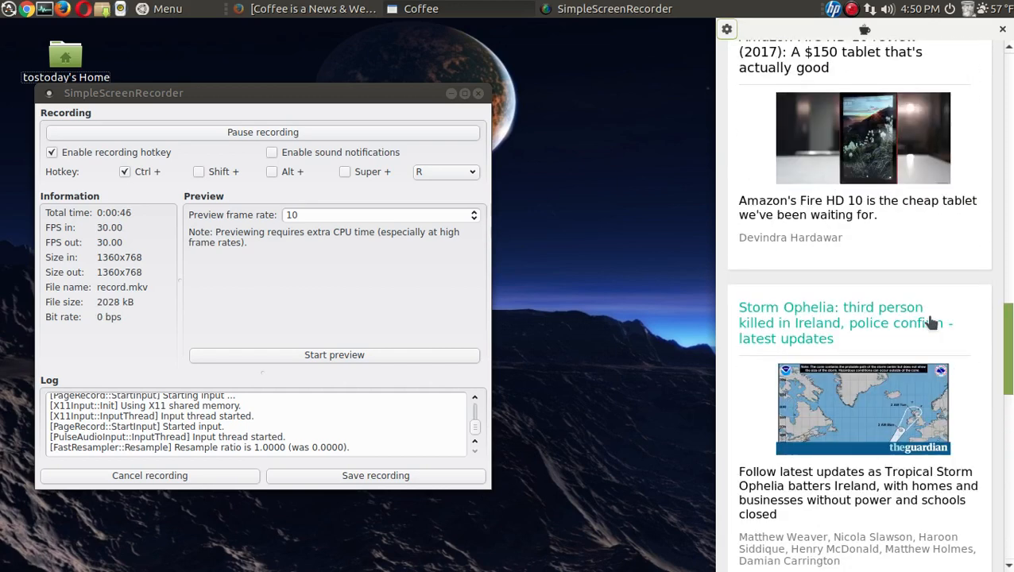
{"action": "scroll", "scroll_direction": "up", "scroll_amount": 3}
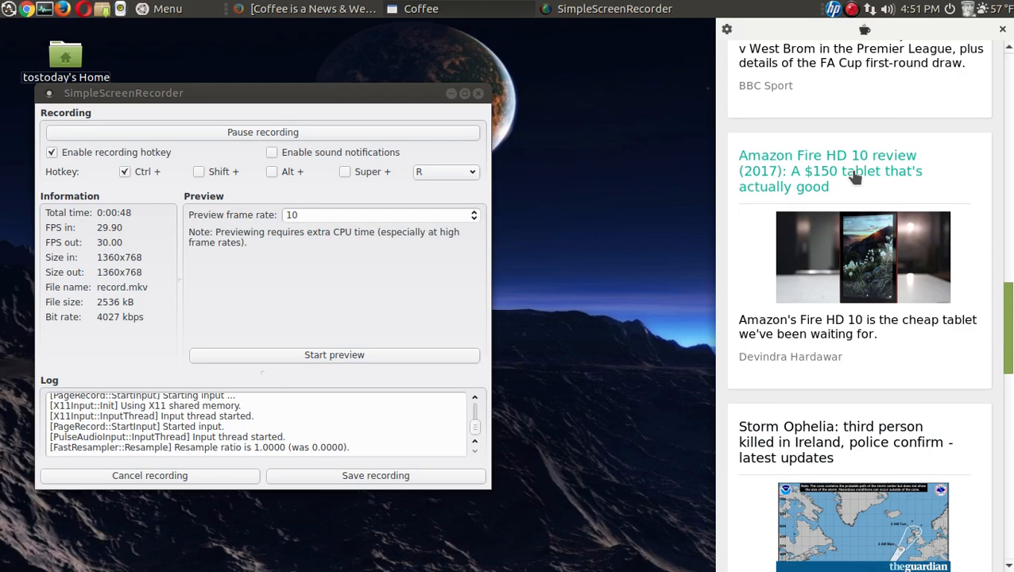
{"action": "left_click", "coordinate": [830, 172]}
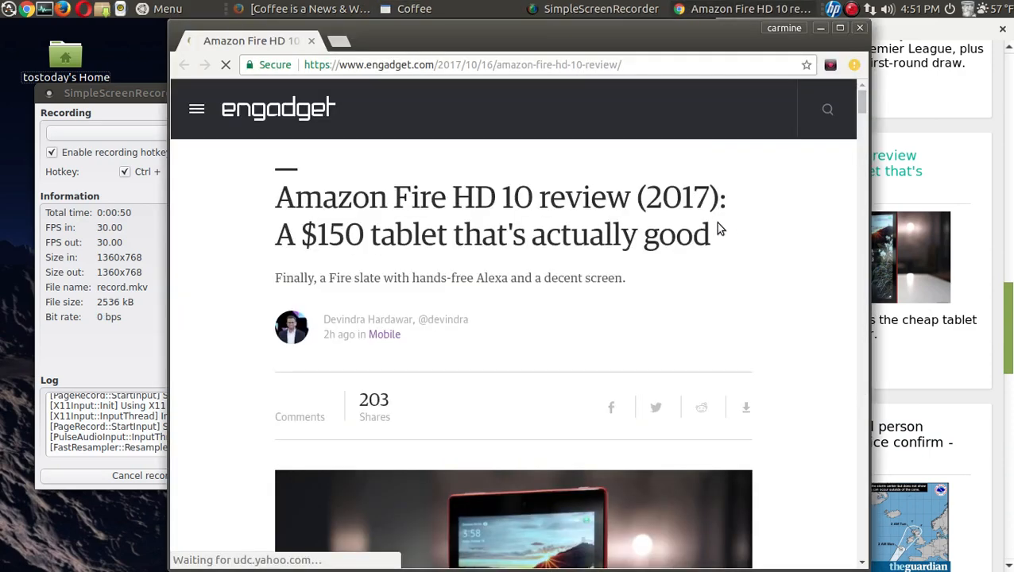
{"action": "scroll", "scroll_direction": "down", "scroll_amount": 3}
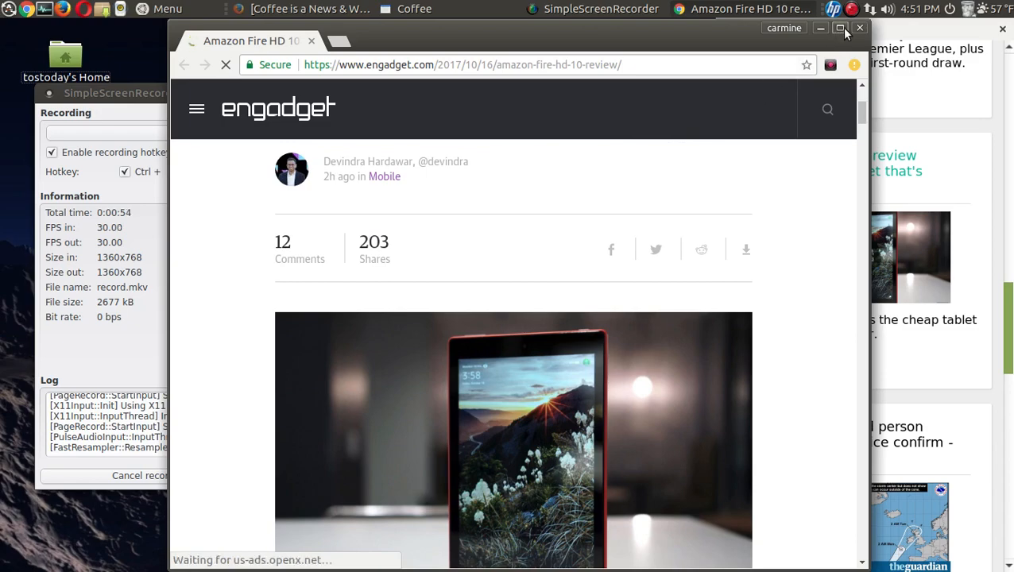
{"action": "left_click", "coordinate": [858, 28]}
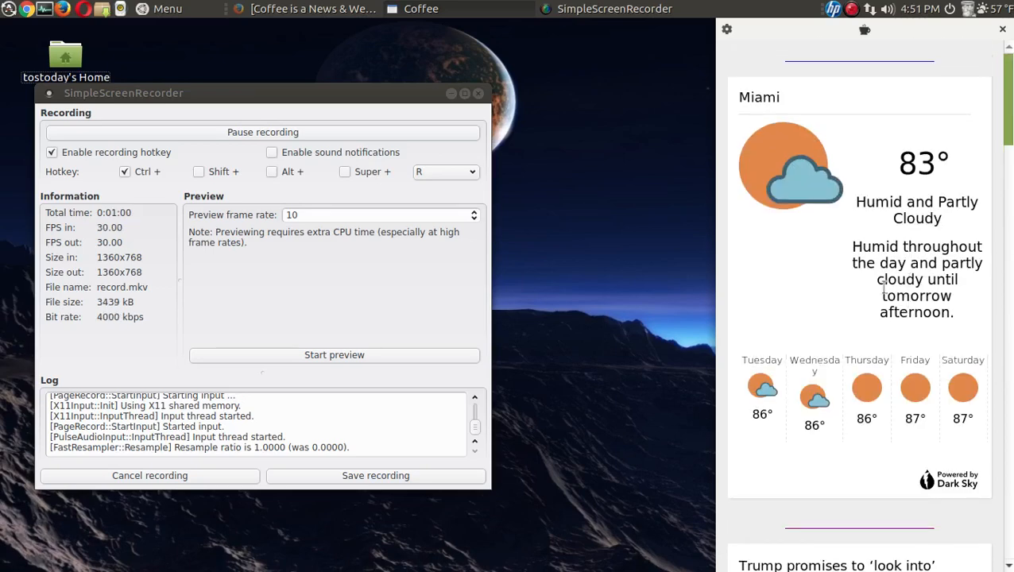
{"action": "mouse_move", "coordinate": [610, 196]}
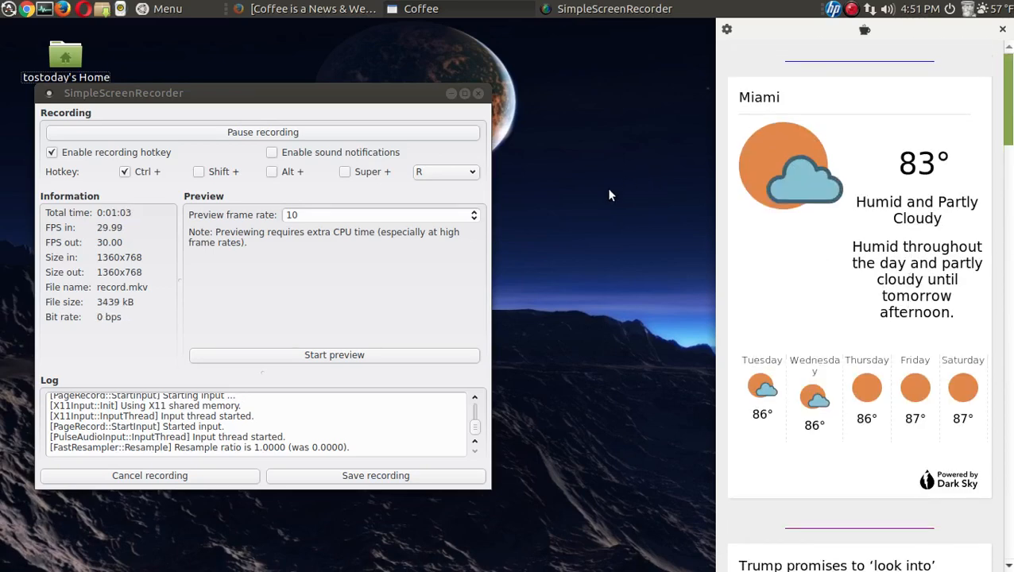